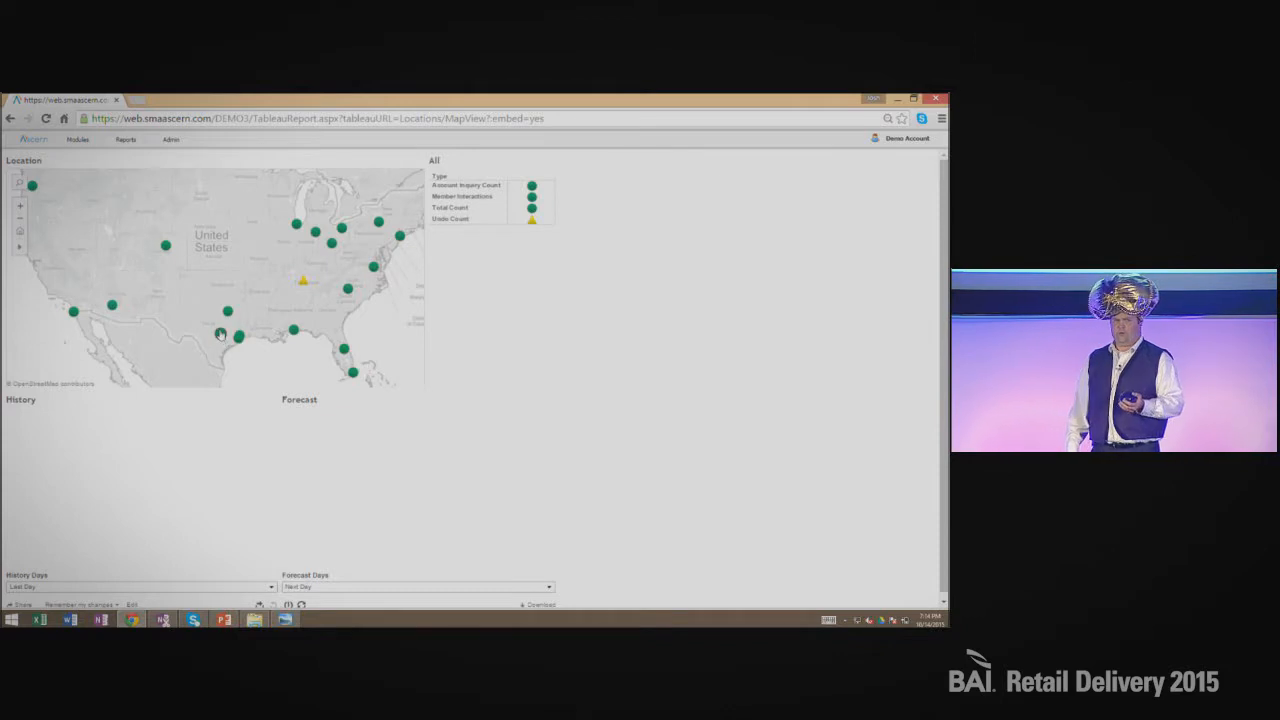
- Select Austin on the Location map to chart its total-count history and forecast
click(220, 333)
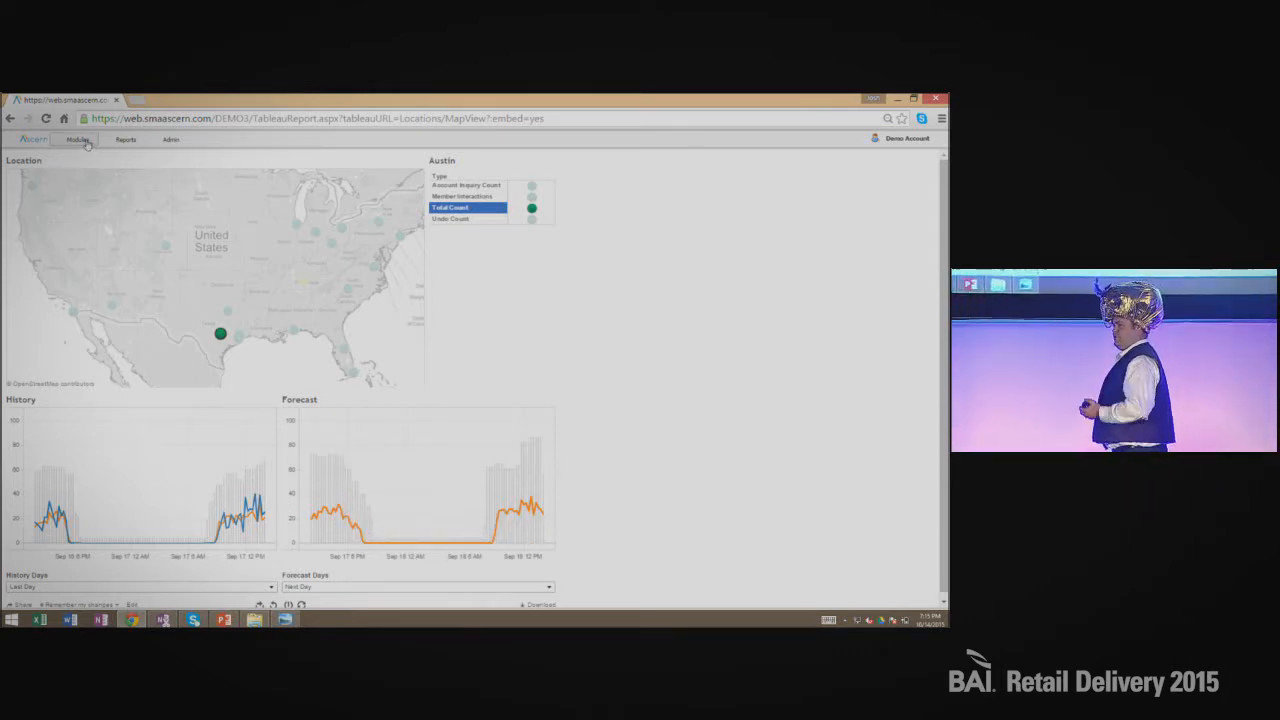
- Switch to the Services module and pick Mobile Banking from the Service list
click(78, 139)
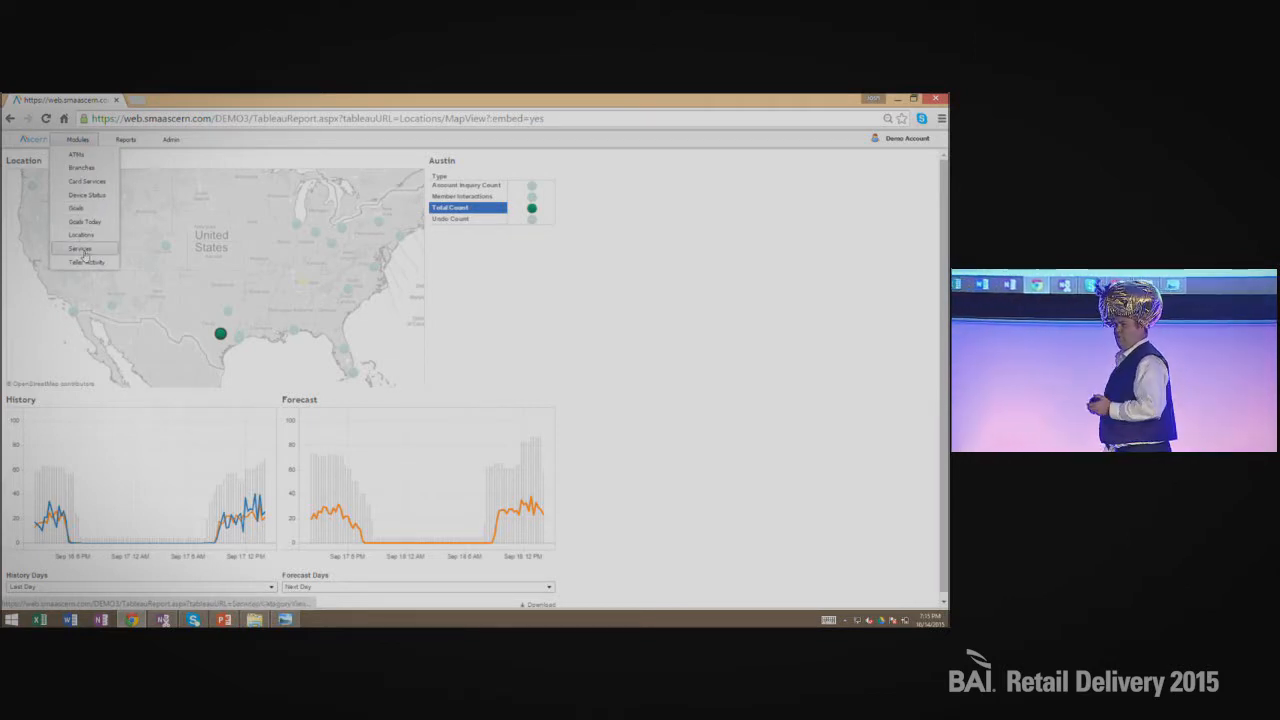
click(80, 248)
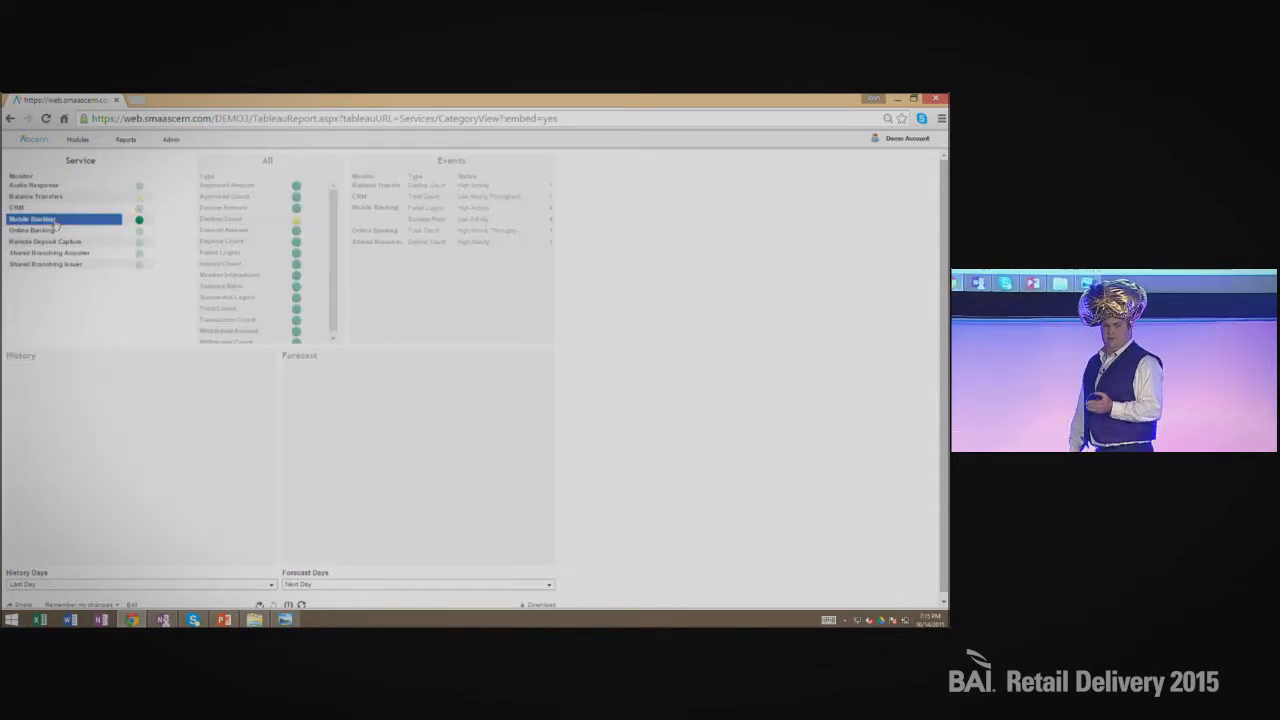
click(31, 219)
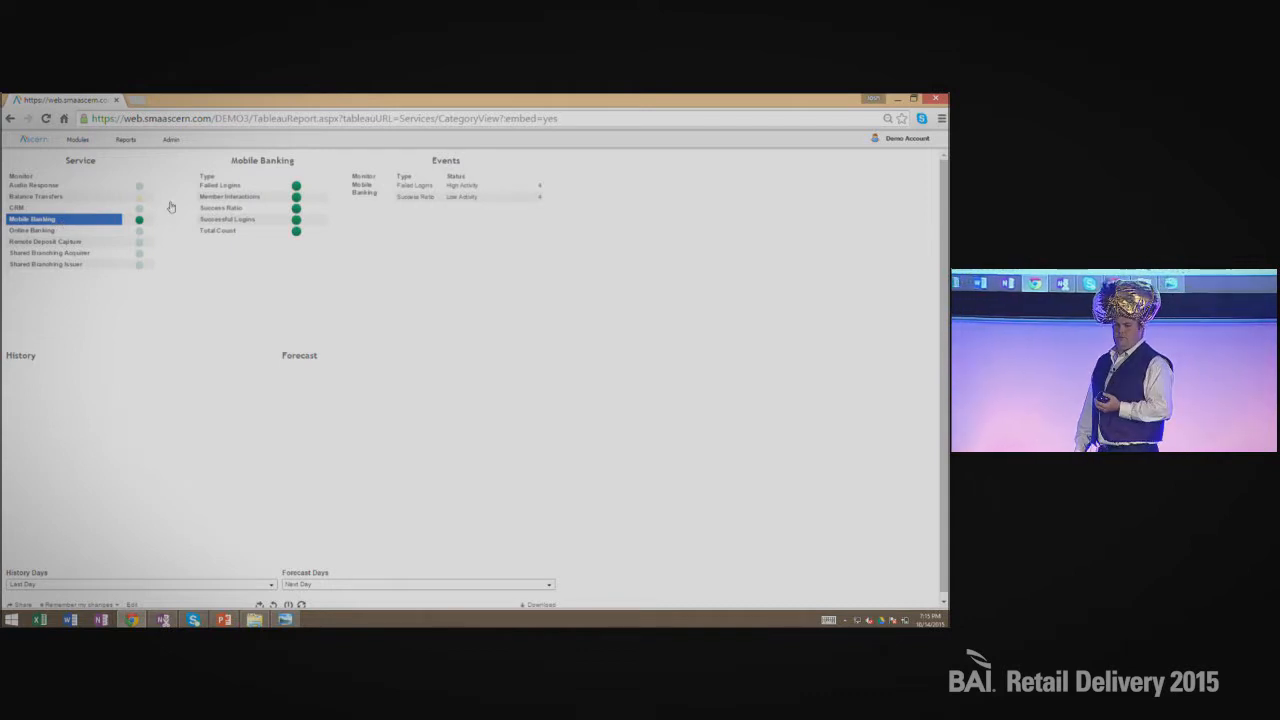
- Pick Failed Logins under Mobile Banking to fill the History and Forecast charts
click(230, 185)
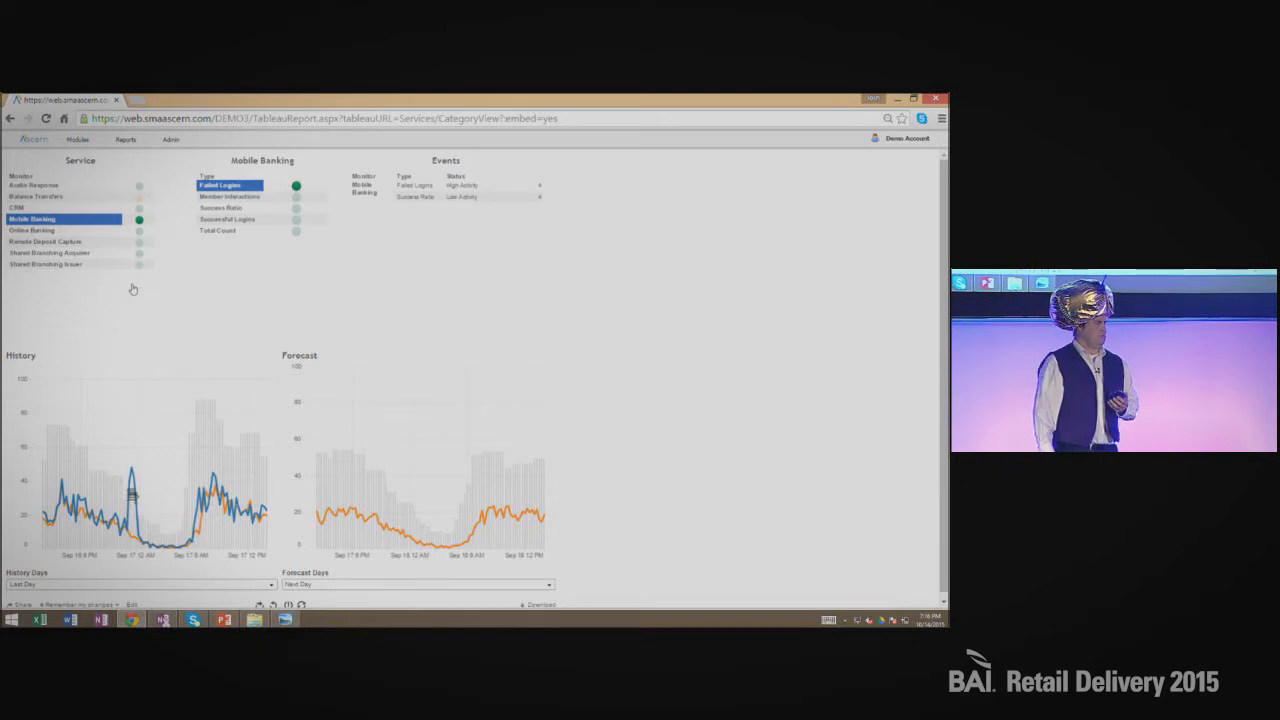
mouse_move(131, 280)
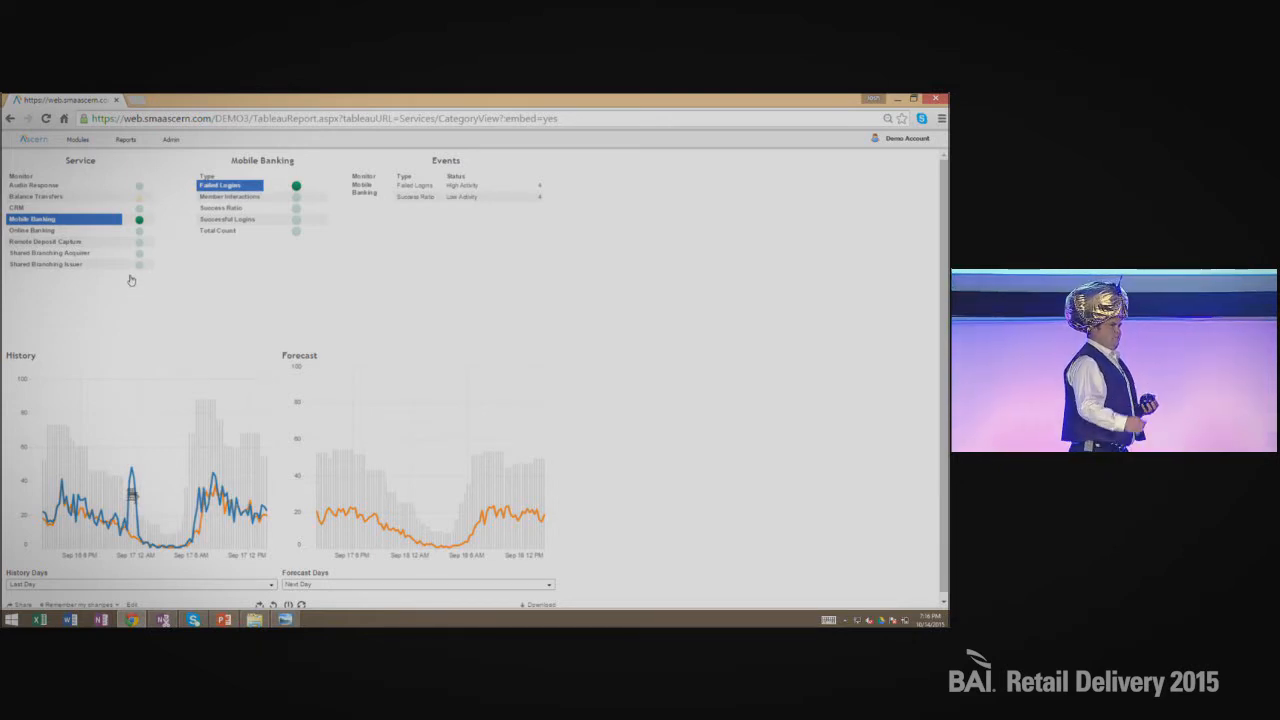
click(78, 139)
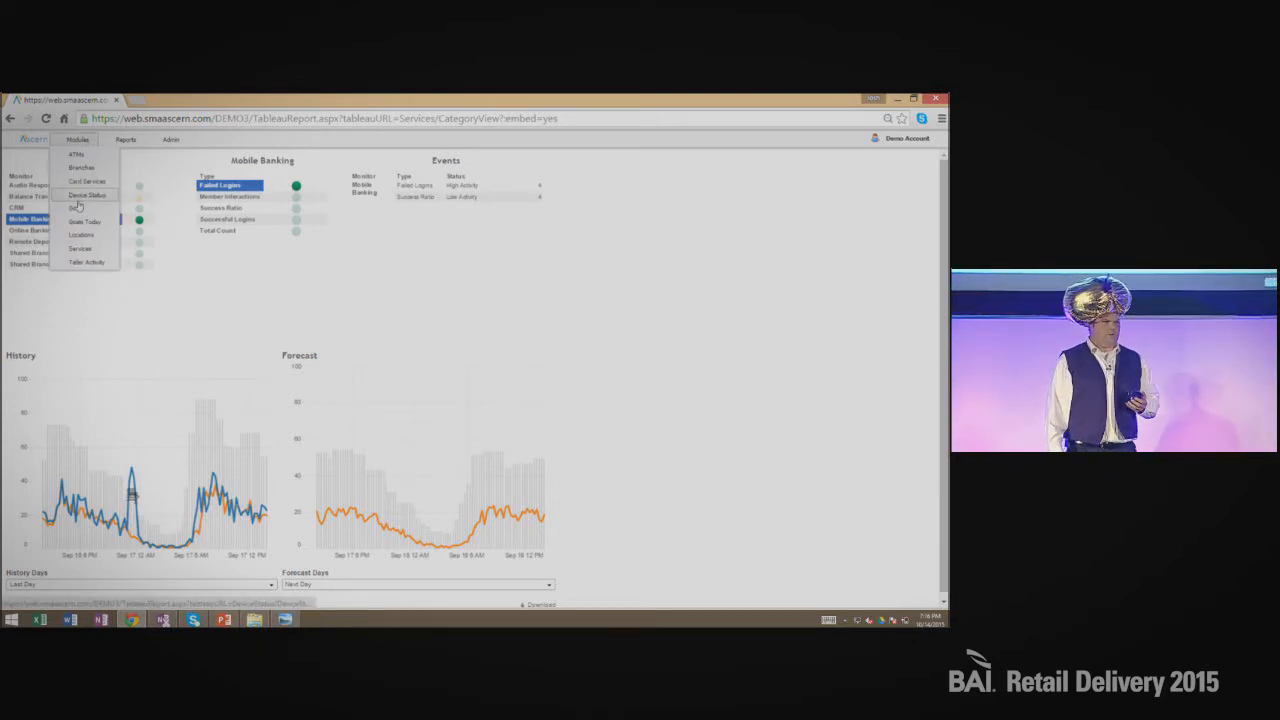
click(85, 221)
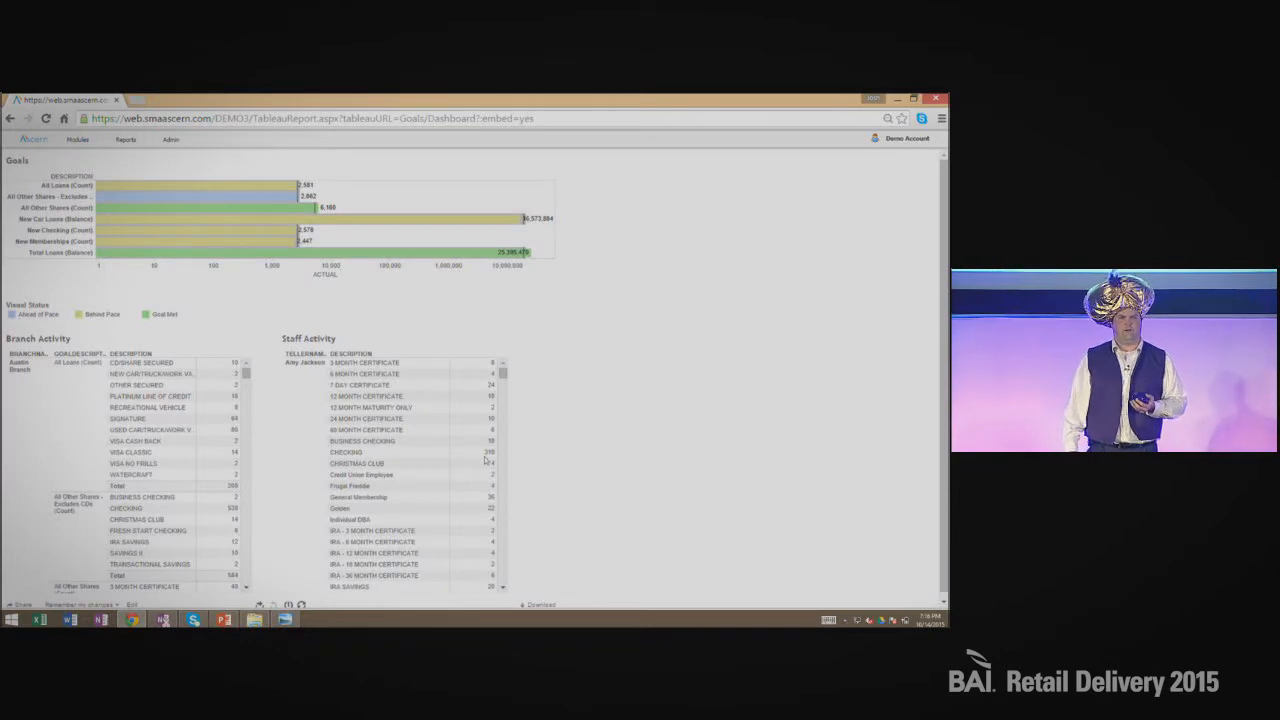
mouse_move(470, 452)
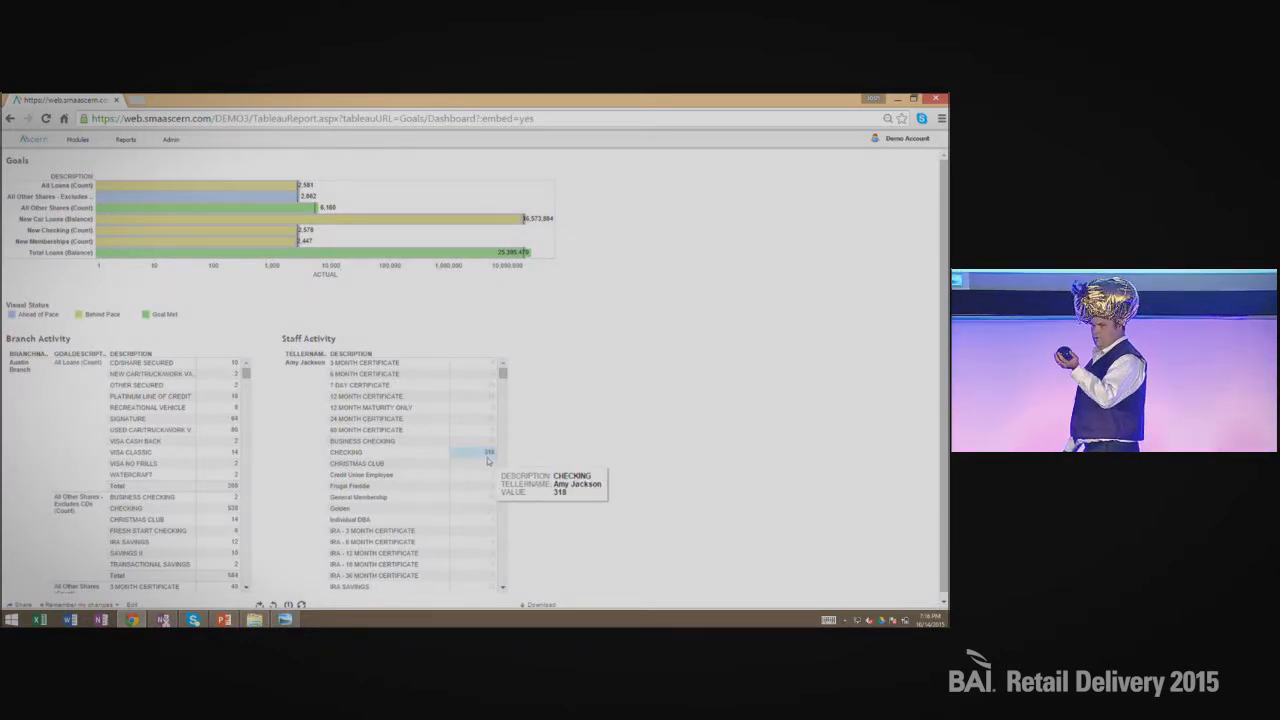
click(488, 452)
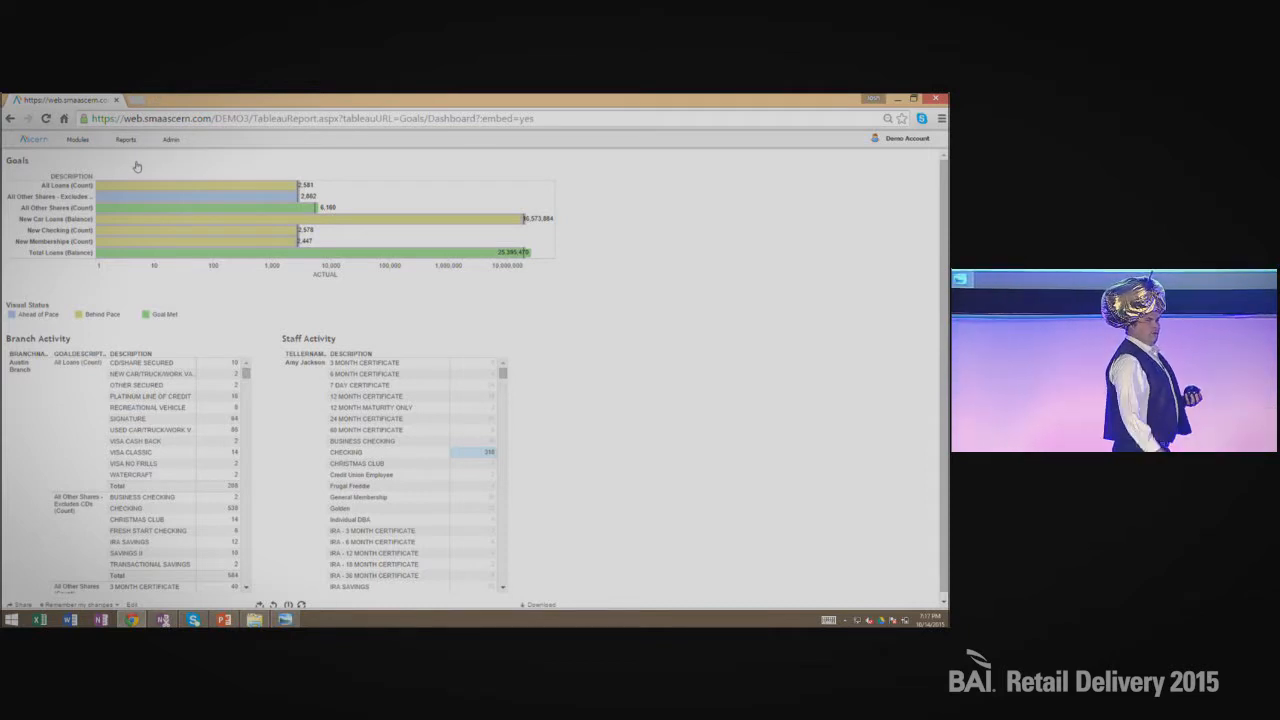
- Show the Forecasting report for Houston with a chosen forecast date, then expand Modules
click(126, 139)
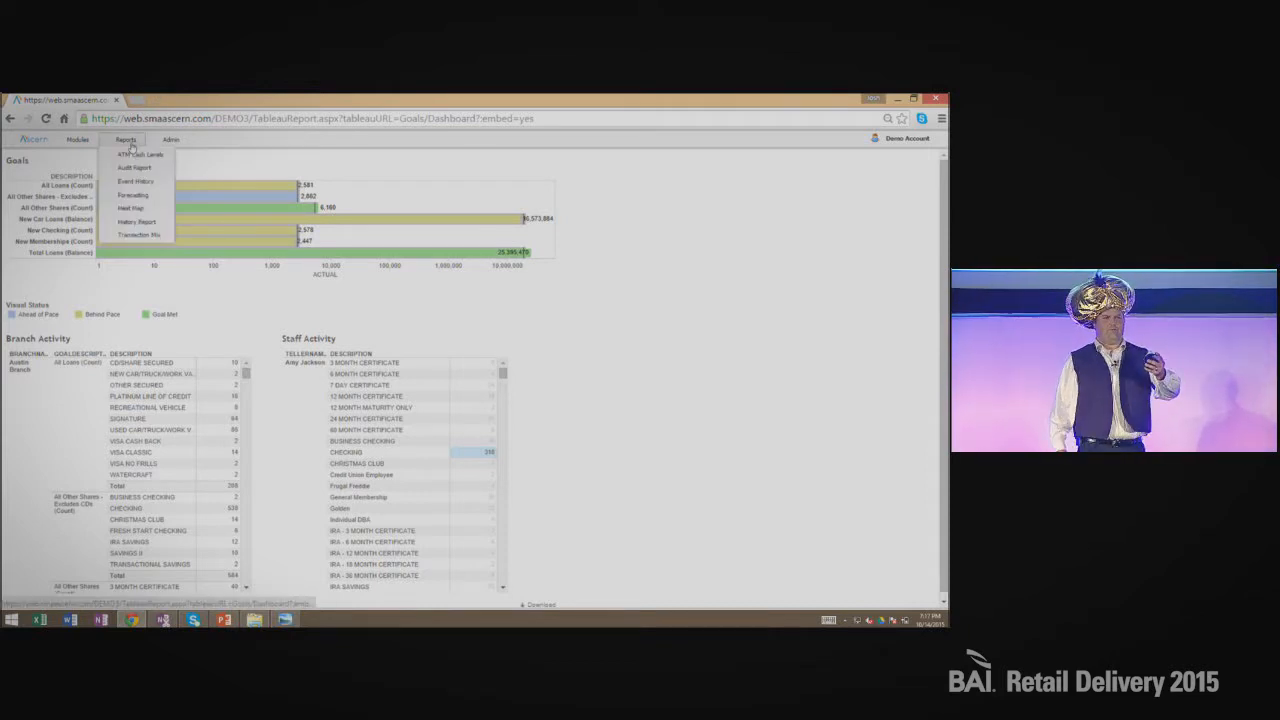
click(132, 195)
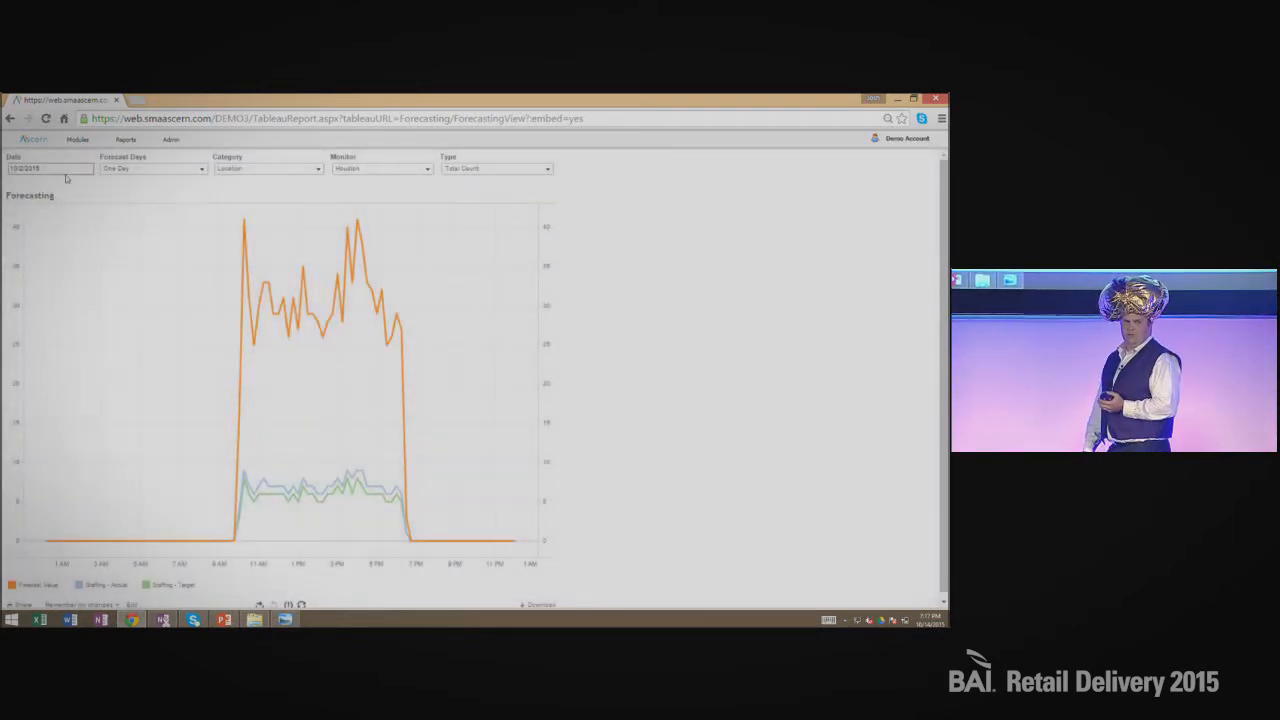
click(50, 168)
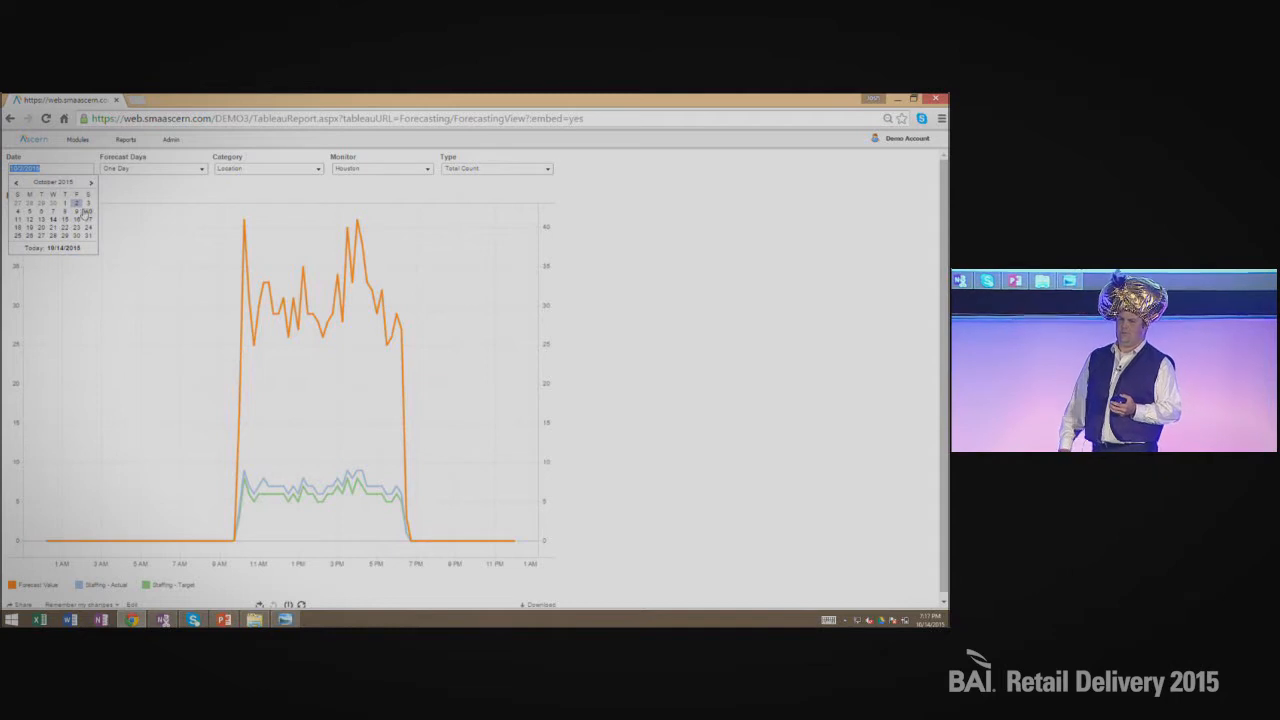
click(76, 219)
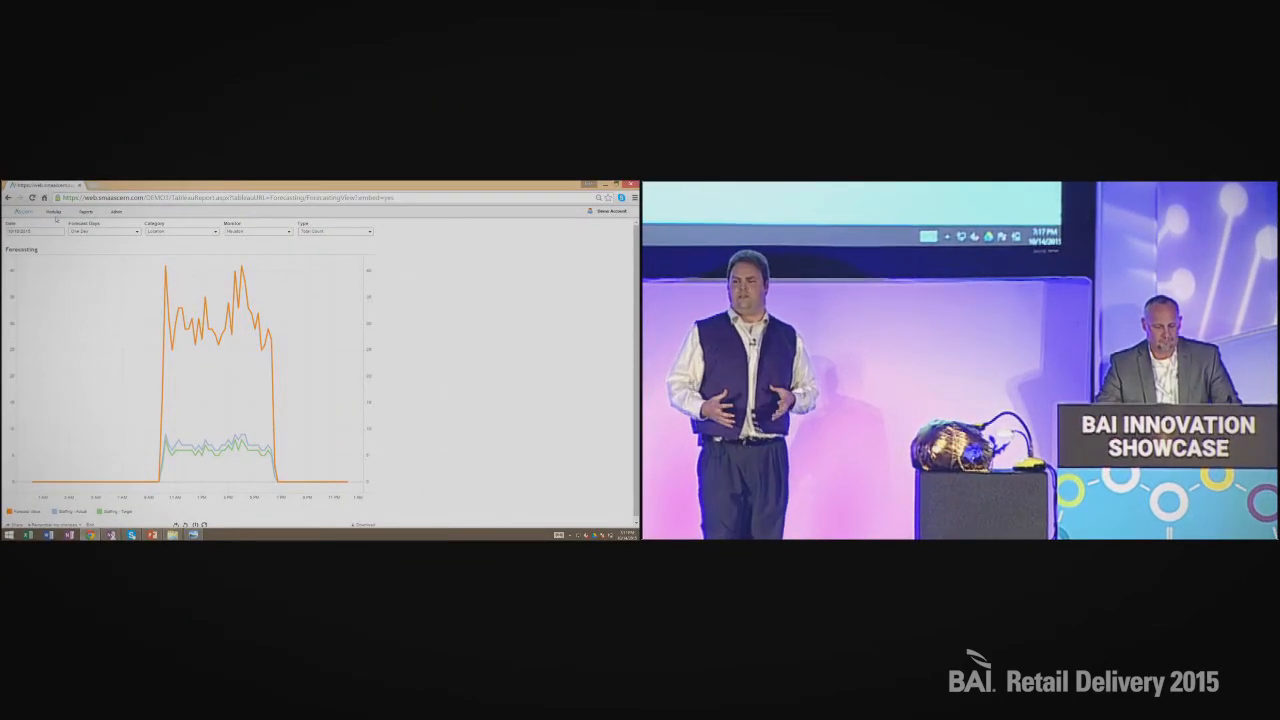
click(53, 211)
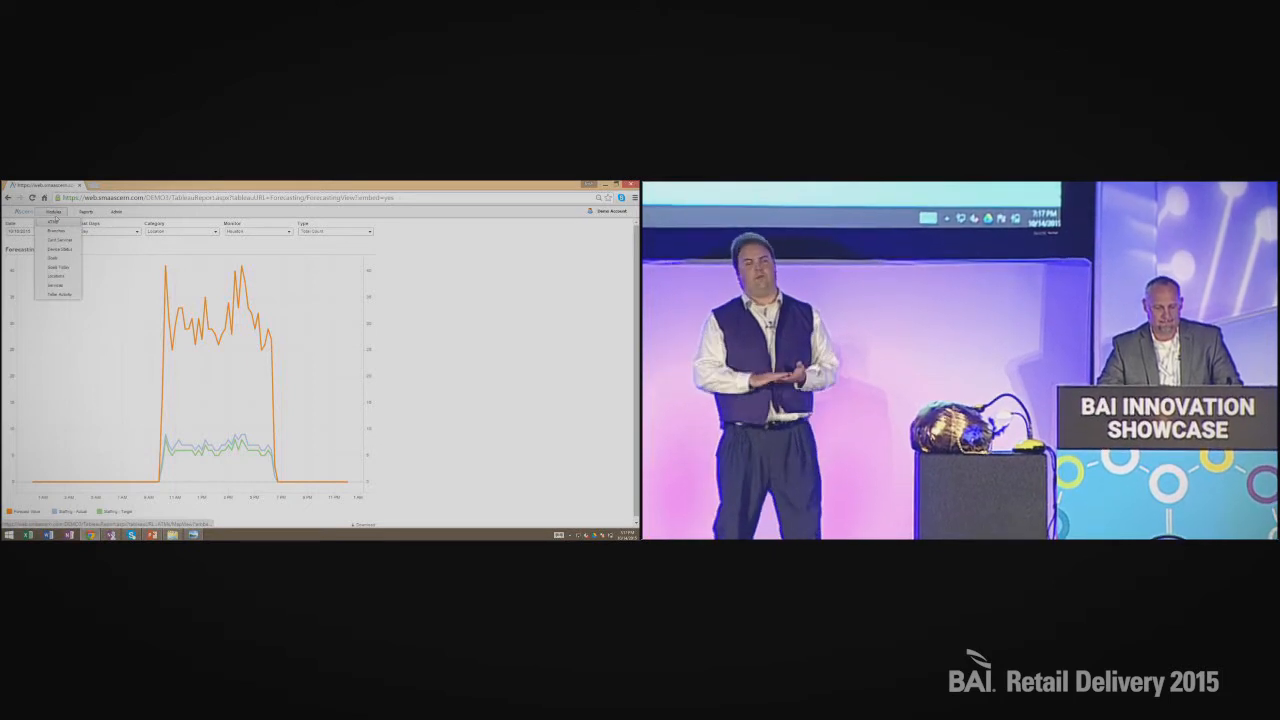